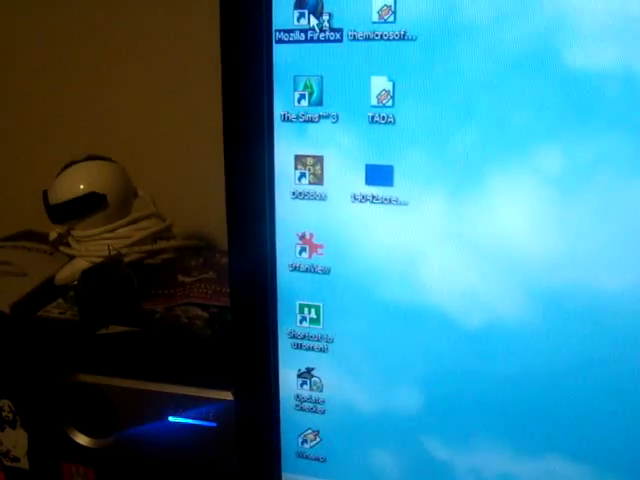
Launch Mozilla Firefox from its desktop icon, bringing up the Google search start page
{"action": "double_click", "coordinate": [304, 24]}
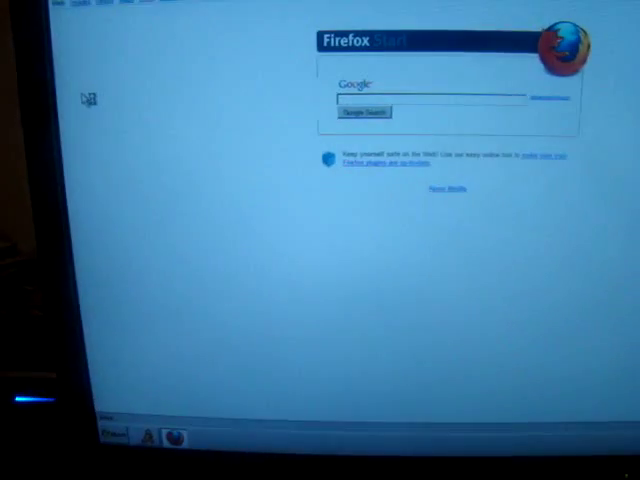